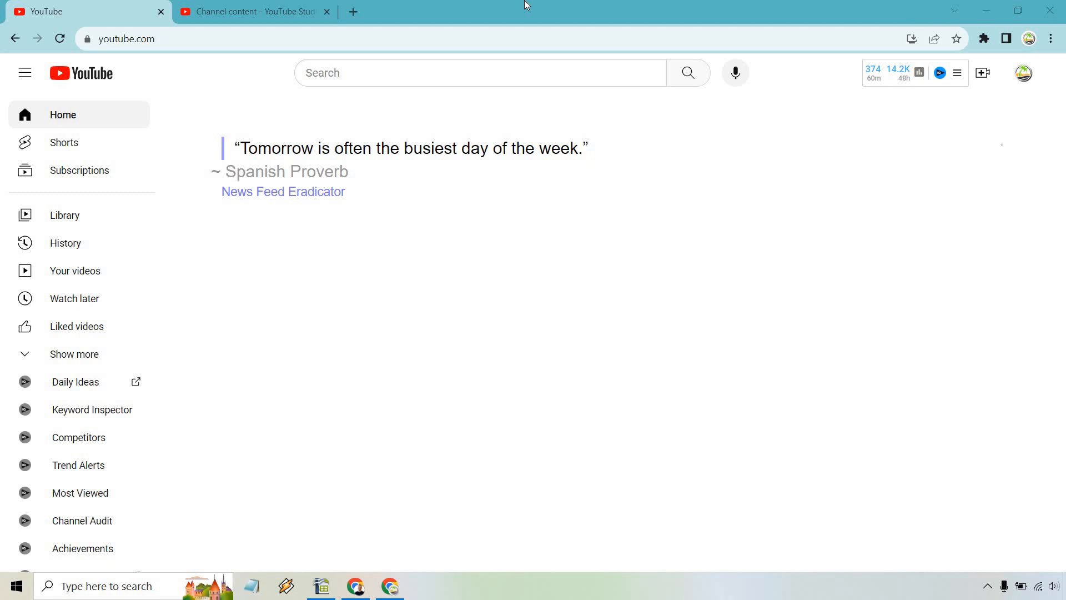
{"action": "mouse_move", "coordinate": [545, 25]}
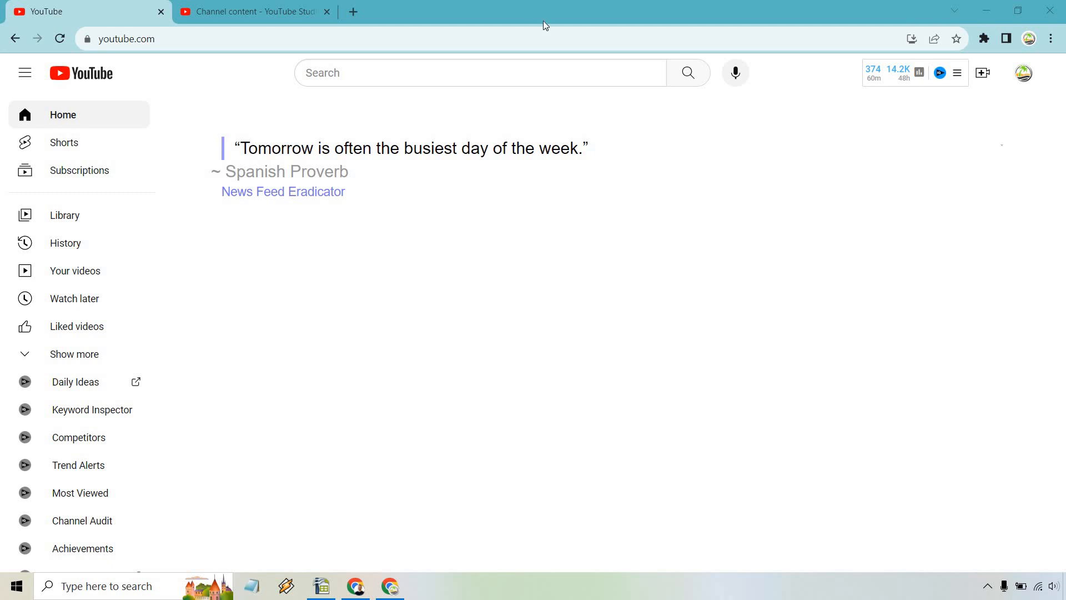
{"action": "mouse_move", "coordinate": [679, 266]}
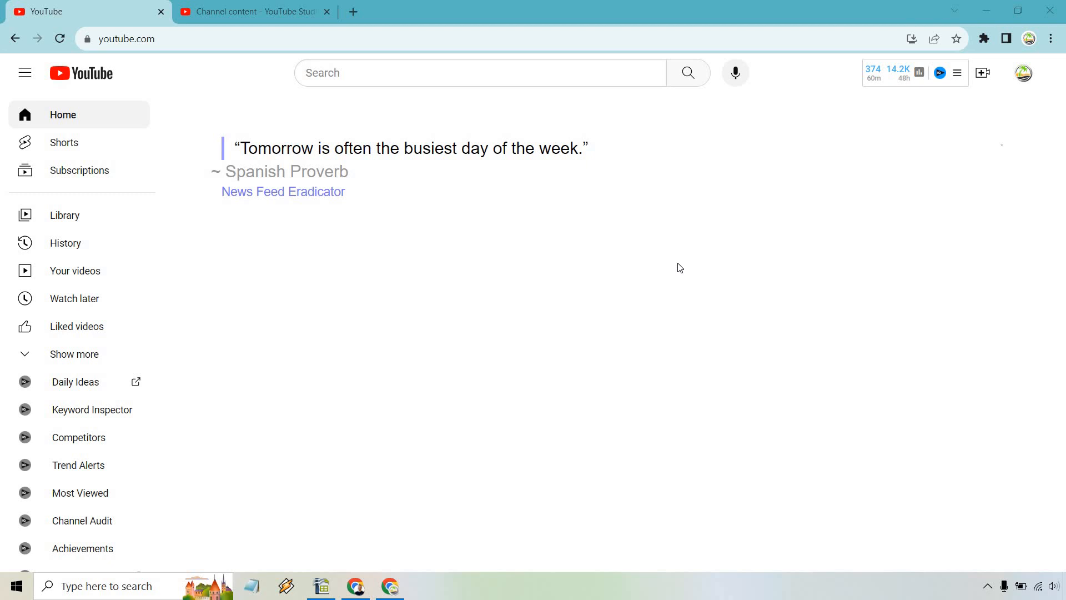
Open the account menu from the profile avatar on YouTube's home page
{"action": "left_click", "coordinate": [1023, 73]}
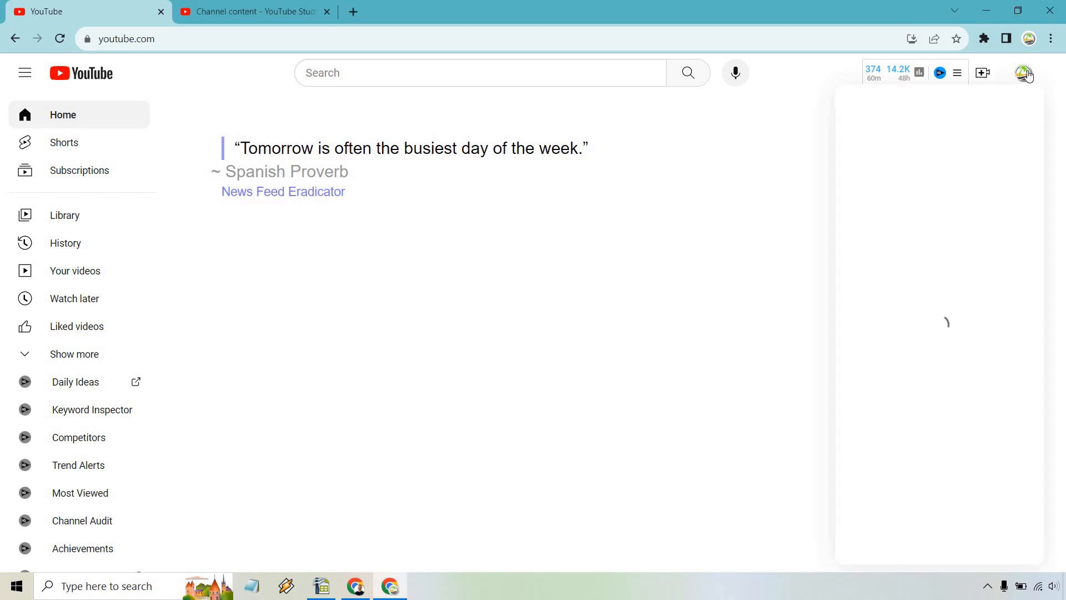
{"action": "left_click", "coordinate": [1024, 73]}
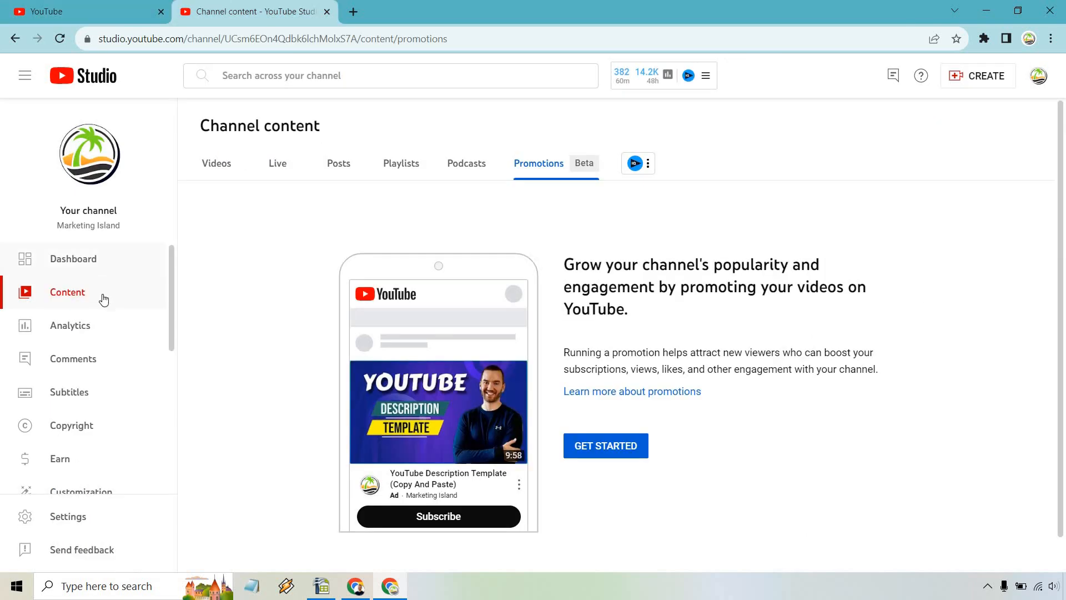
{"action": "scroll", "scroll_direction": "down", "scroll_amount": 3}
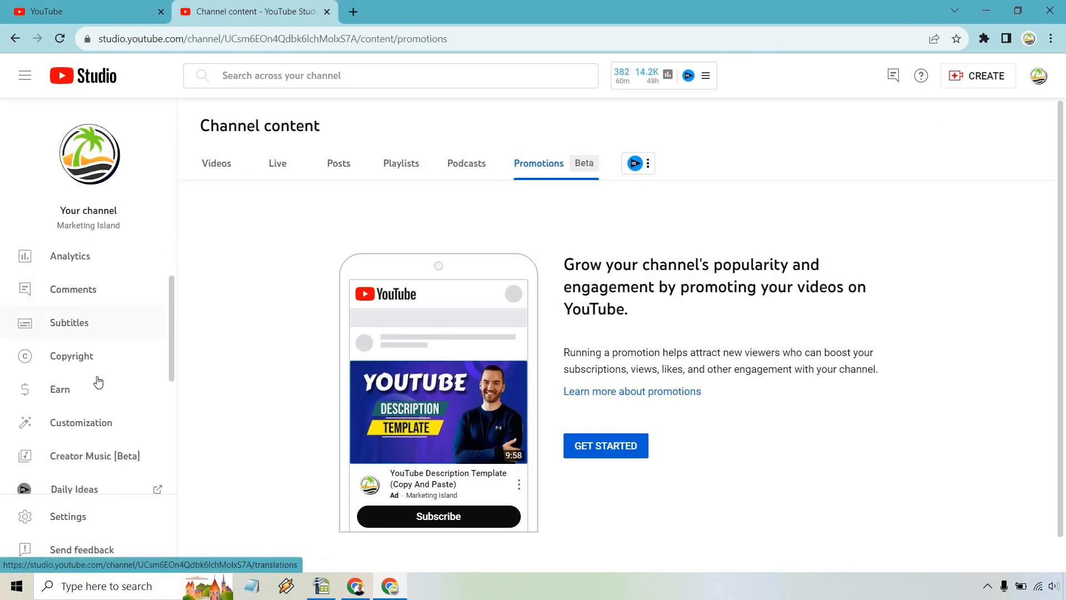
{"action": "left_click", "coordinate": [80, 422]}
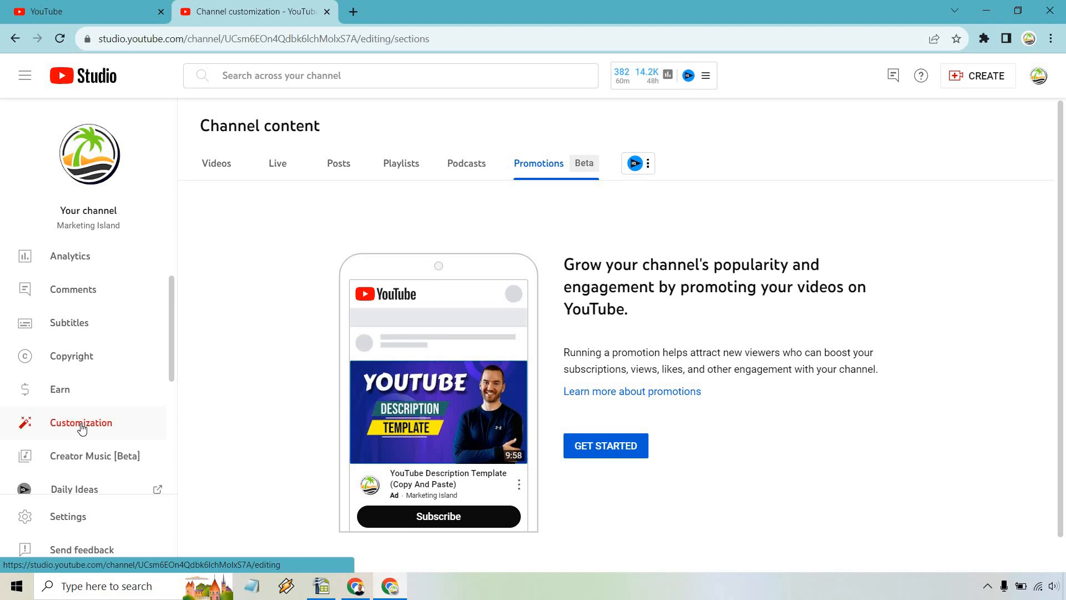
On the Layout page, add a new Featured channels section
{"action": "left_click", "coordinate": [80, 423]}
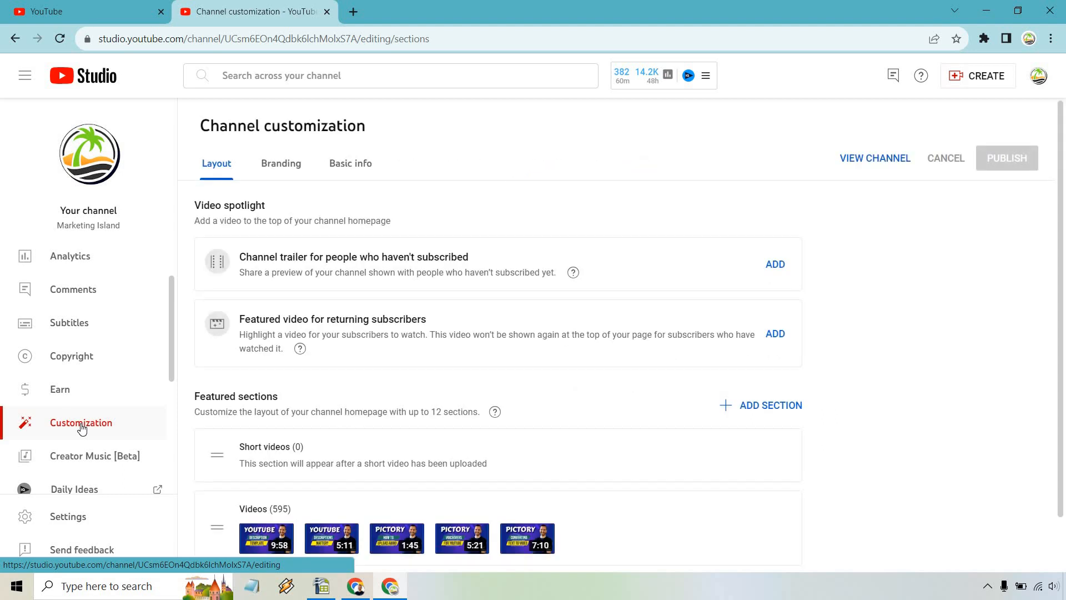
{"action": "mouse_move", "coordinate": [403, 386]}
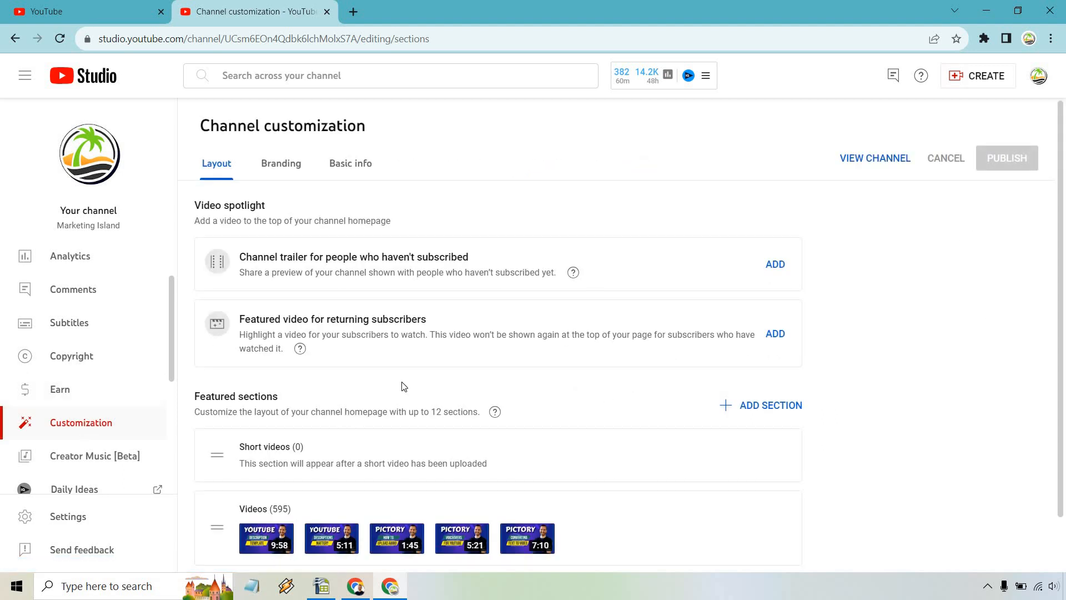
{"action": "mouse_move", "coordinate": [704, 397]}
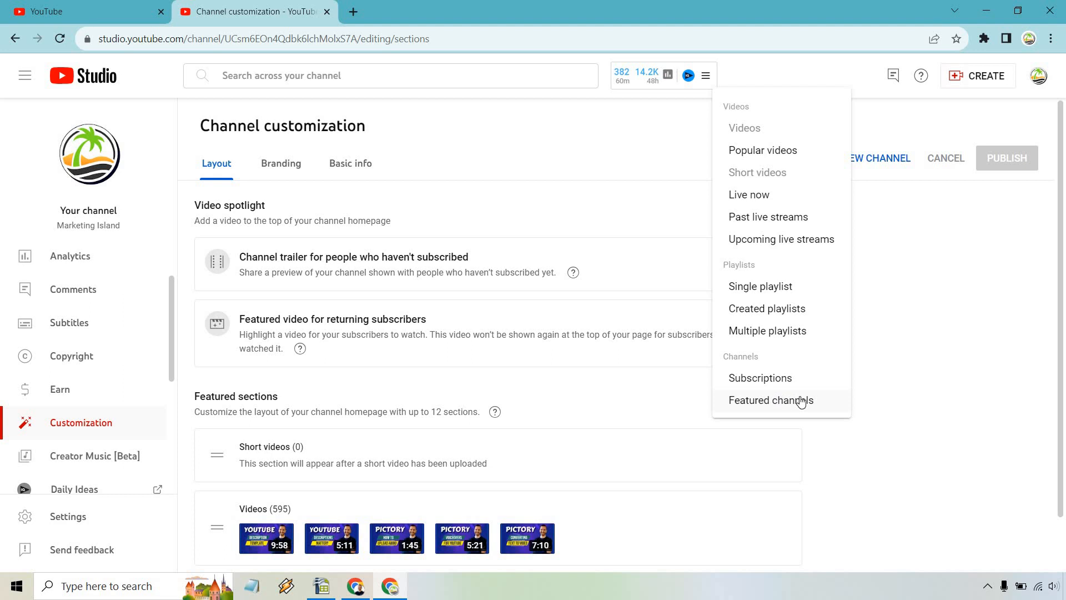
{"action": "left_click", "coordinate": [771, 400]}
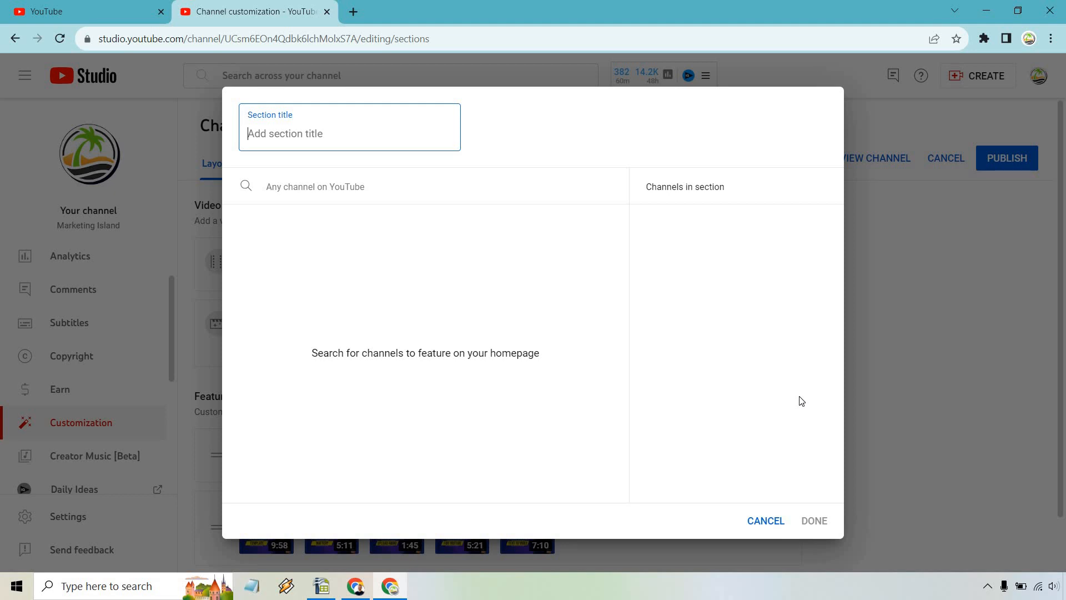
Title the featured section 'My Favorite YouTube Channels'
{"action": "type", "text": "My Fa or"}
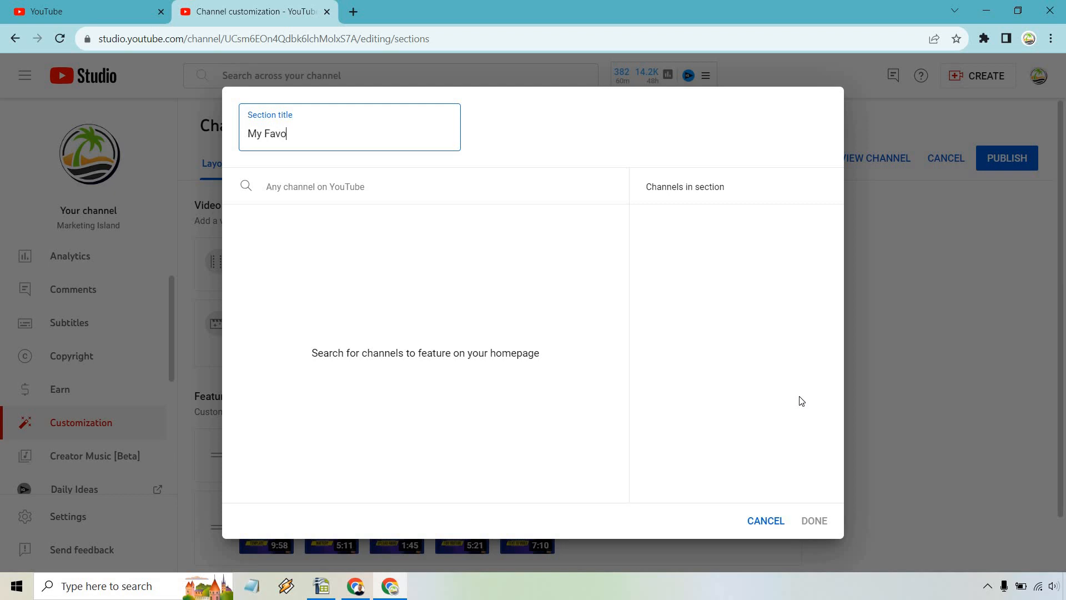
{"action": "type", "text": "rite YouTube"}
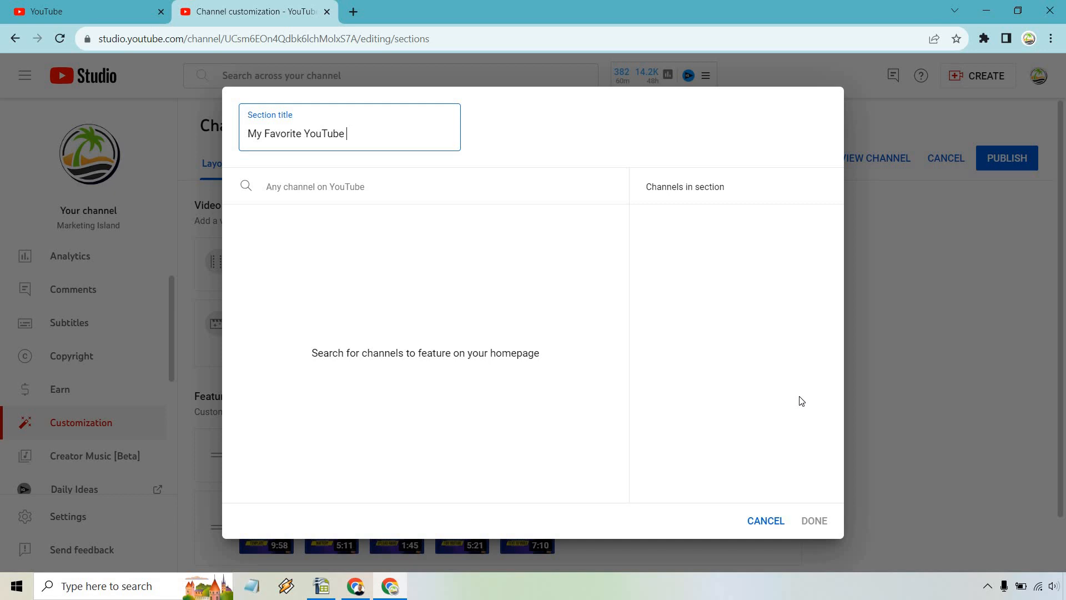
{"action": "type", "text": "Channels"}
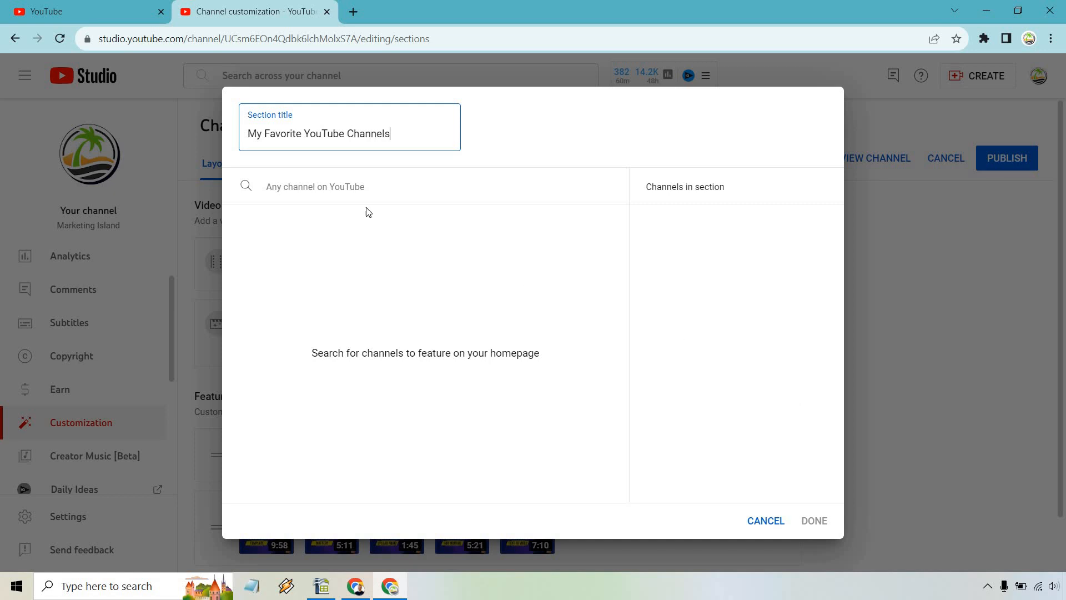
Search and add GaryVee and Grant Cardone to the section
{"action": "type", "text": "garyv"}
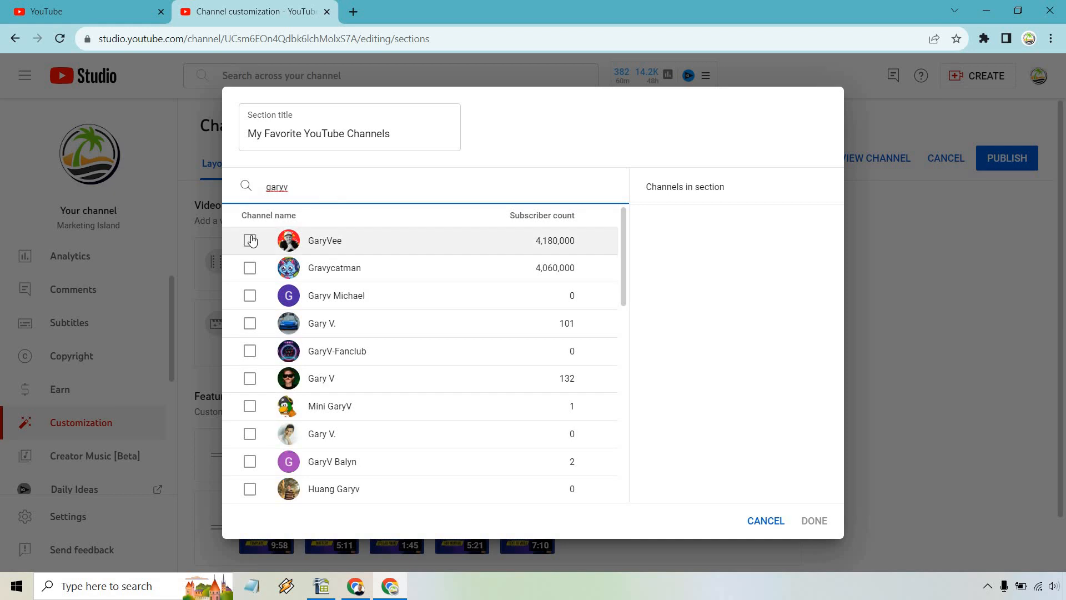
{"action": "left_click", "coordinate": [250, 240]}
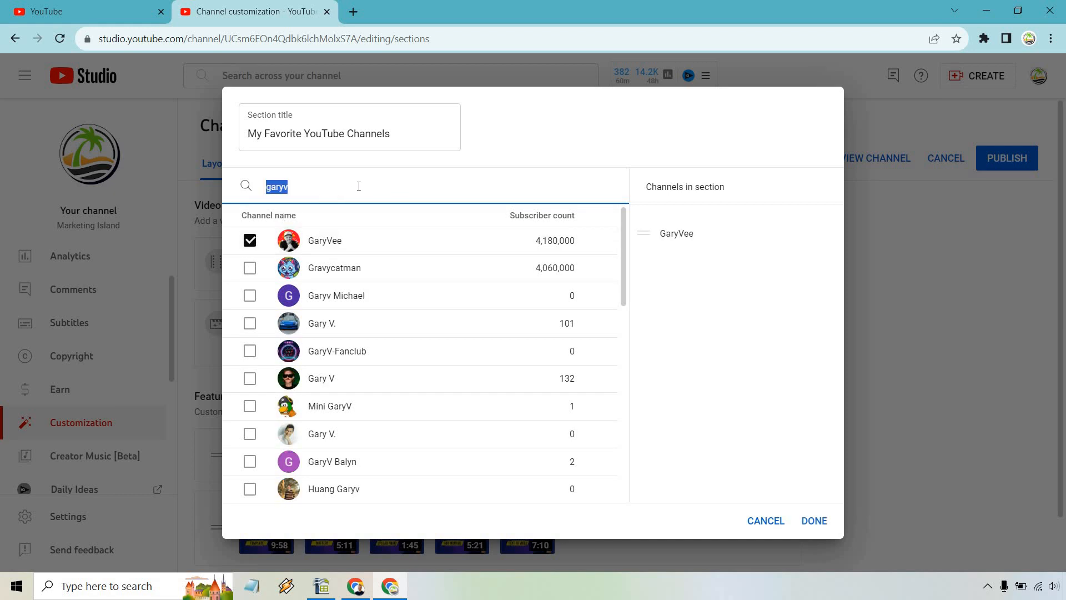
{"action": "type", "text": "grant cardone"}
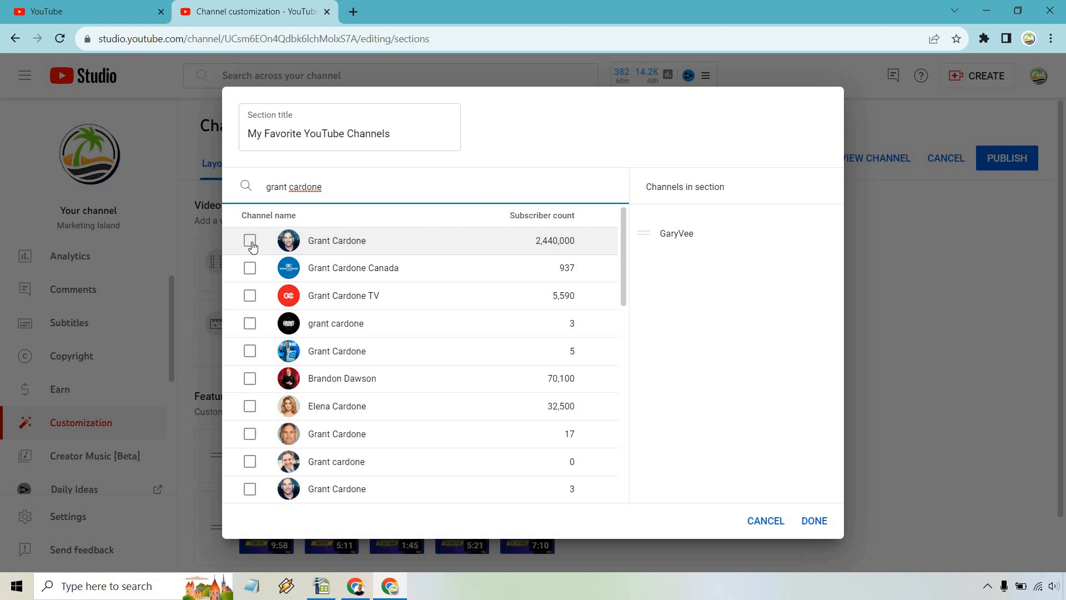
{"action": "left_click", "coordinate": [250, 241]}
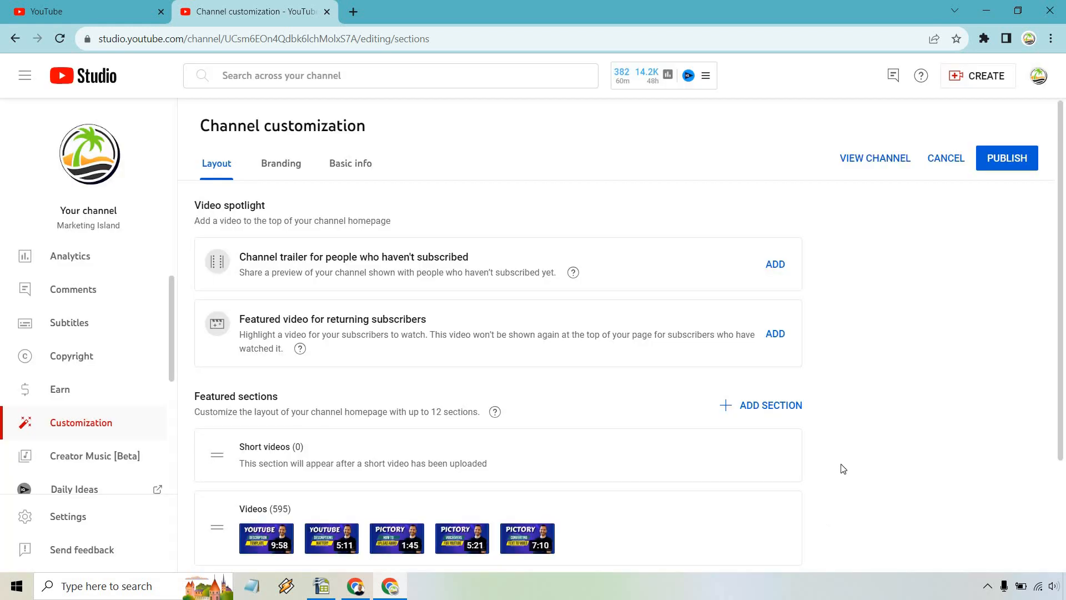
Confirm the two-channel Featured channels section, then publish the layout
{"action": "scroll", "scroll_direction": "down", "scroll_amount": 3}
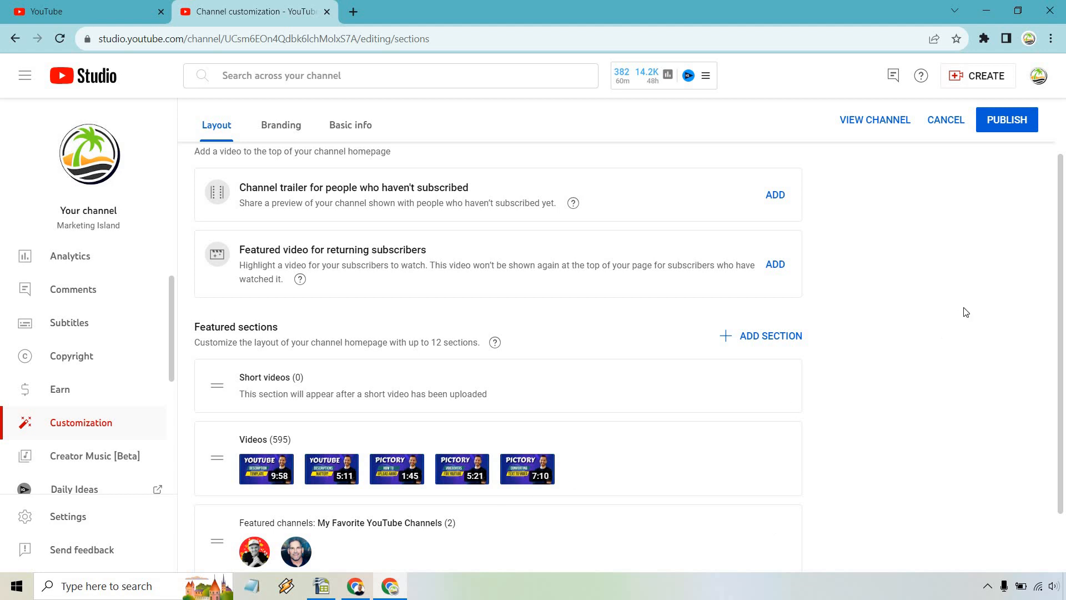
{"action": "left_click", "coordinate": [1006, 119]}
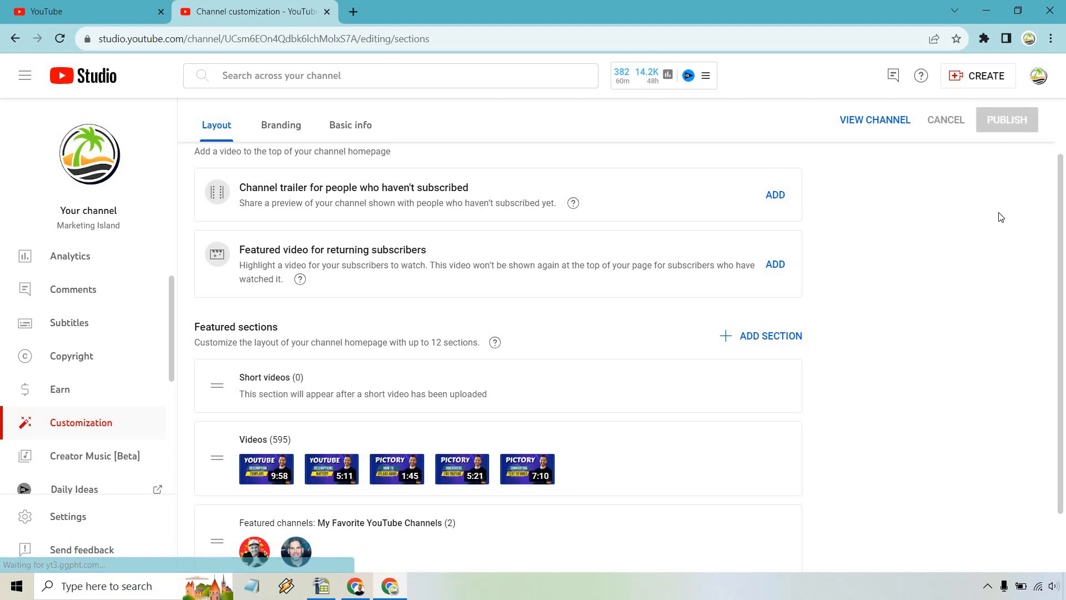
{"action": "left_click", "coordinate": [1007, 120]}
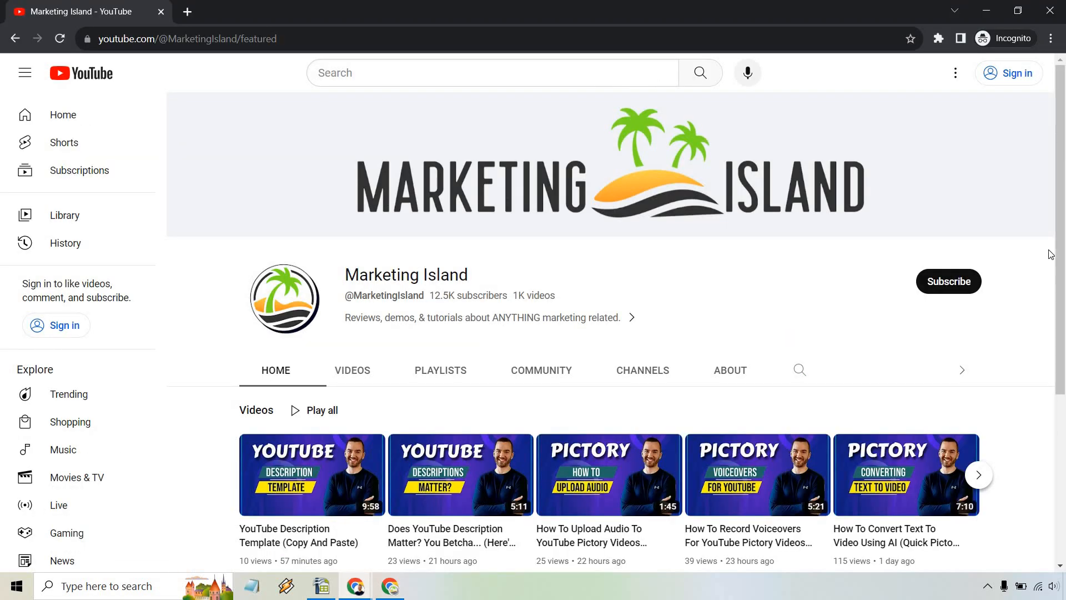
{"action": "mouse_move", "coordinate": [1045, 239]}
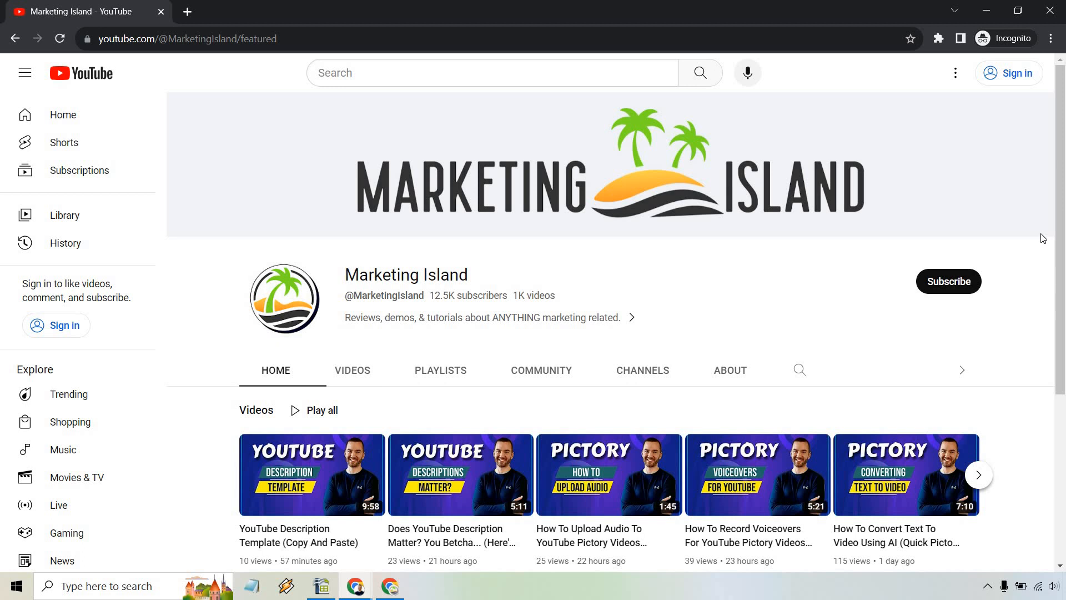
Scroll to 'My Favorite YouTube Channels' on the public homepage, then view the Channels tab
{"action": "scroll", "scroll_direction": "down", "scroll_amount": 3}
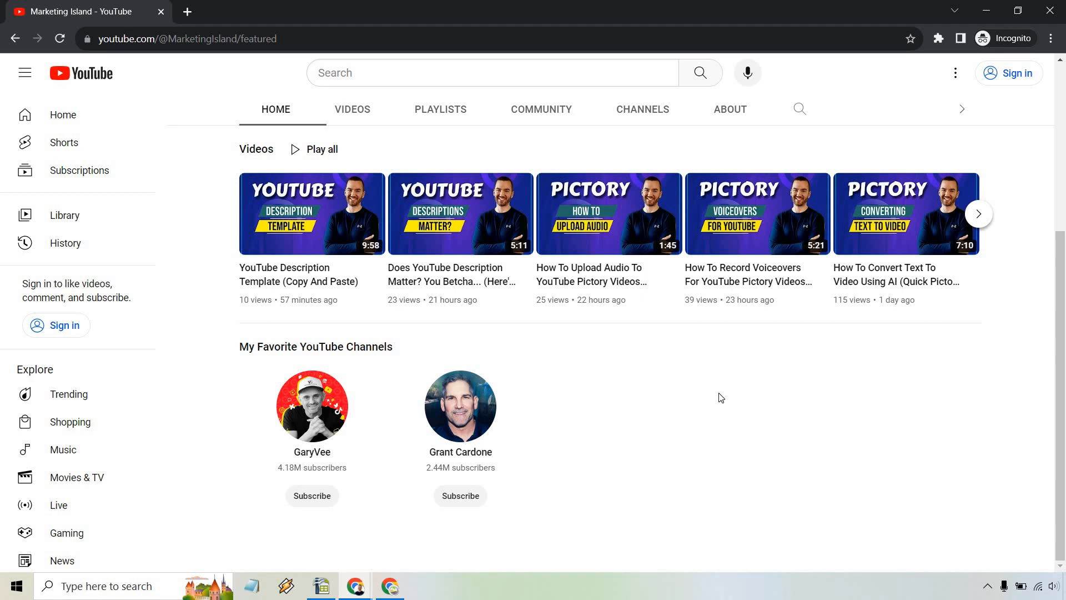
{"action": "mouse_move", "coordinate": [628, 232]}
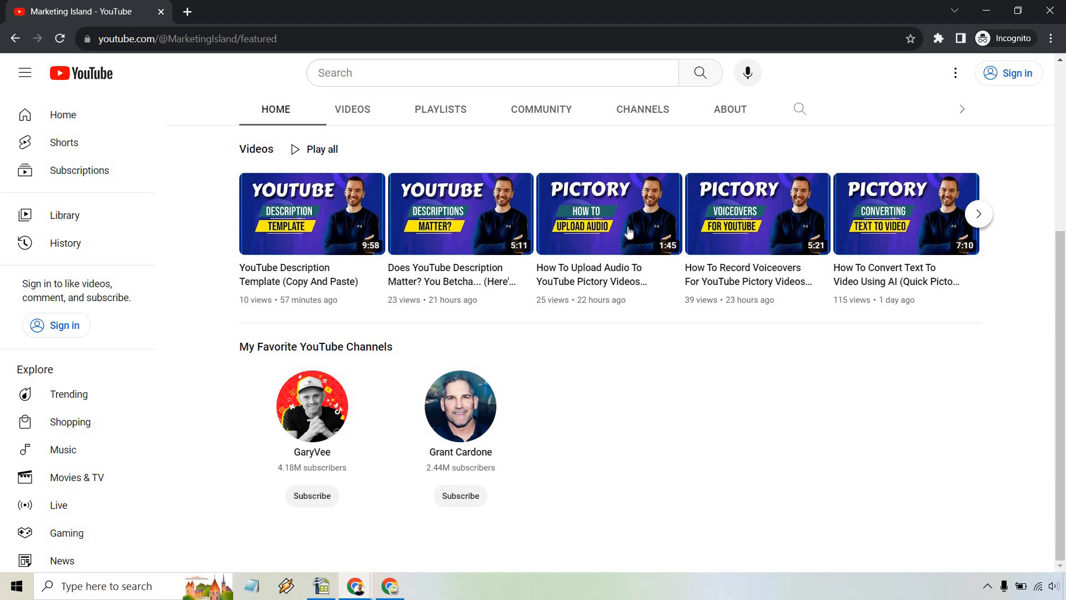
{"action": "left_click", "coordinate": [643, 109]}
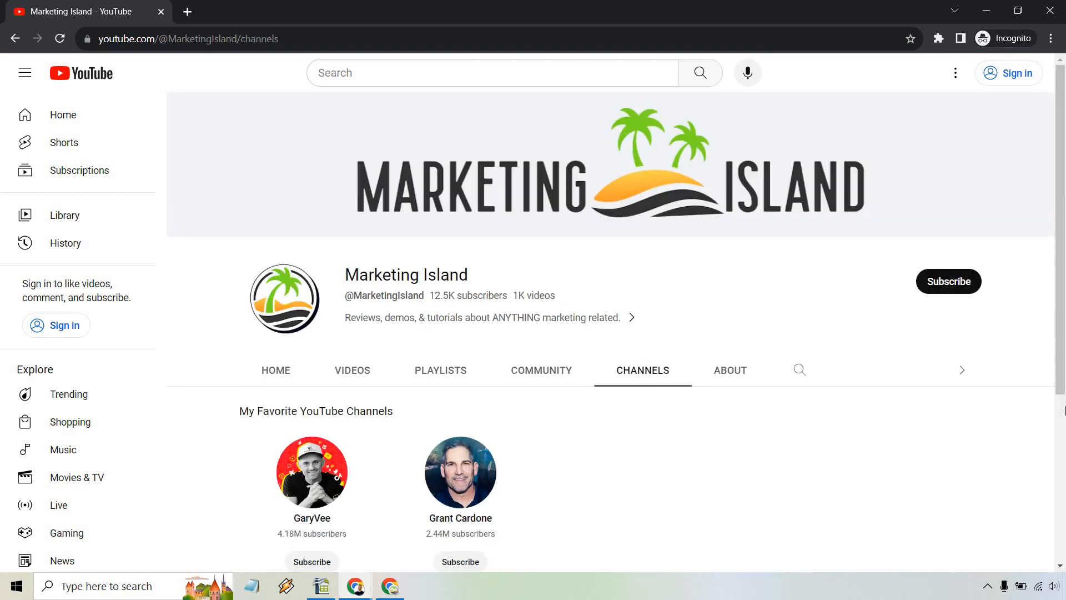
{"action": "mouse_move", "coordinate": [1034, 382]}
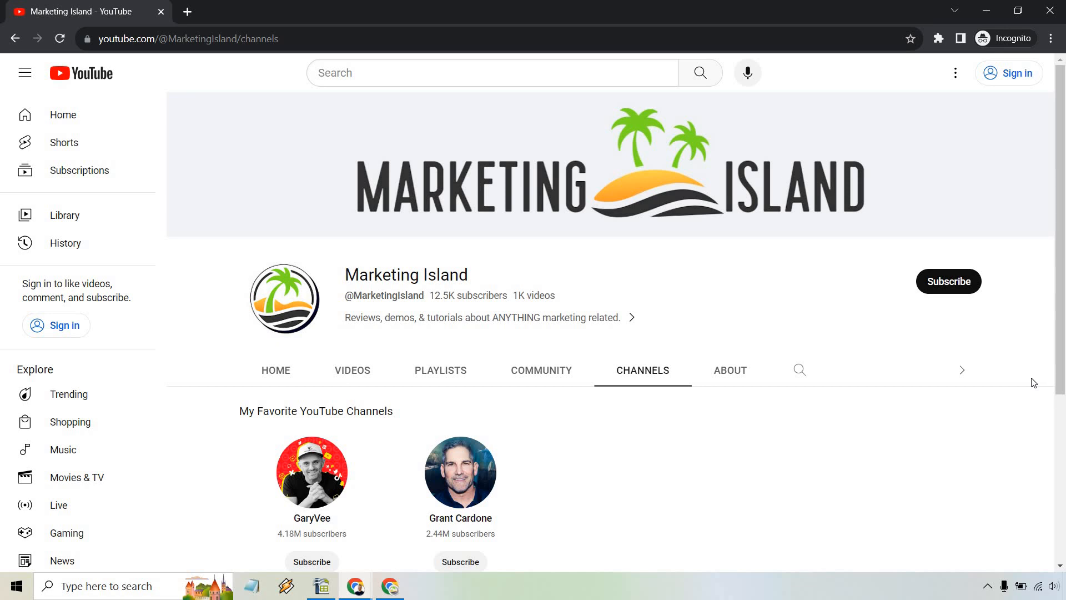